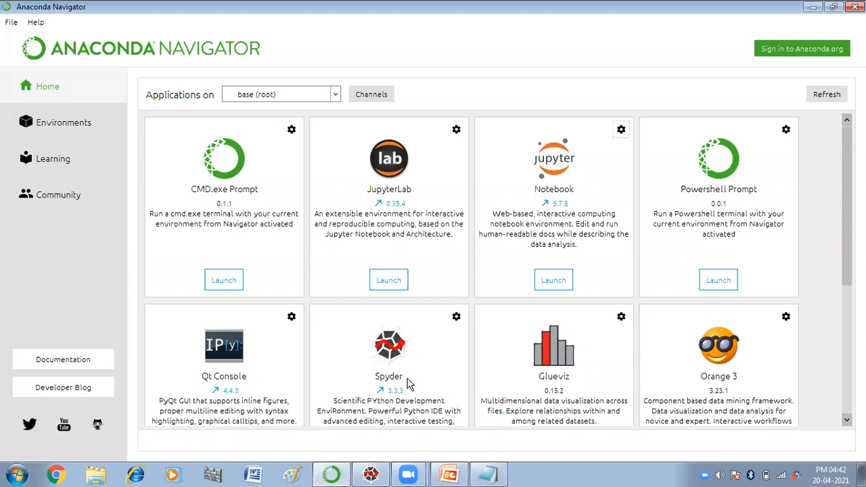
# Scroll through the installed applications list in Anaconda Navigator to find Spyder.
pyautogui.scroll(-3)
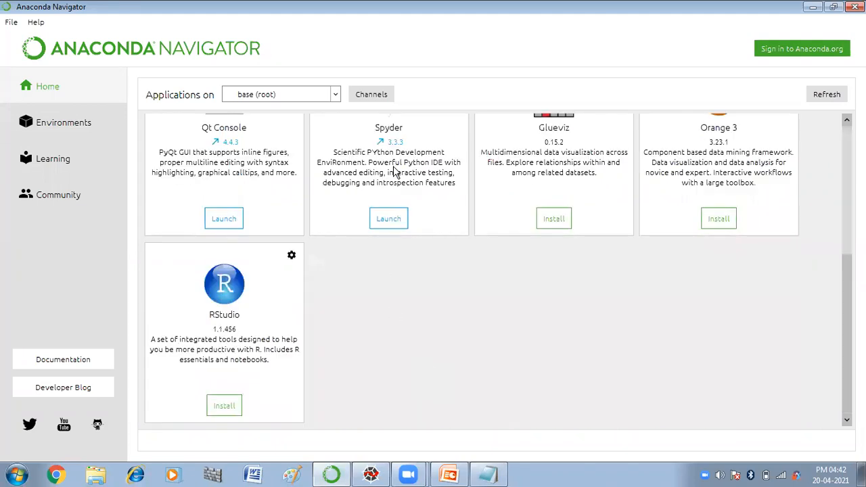
pyautogui.scroll(3)
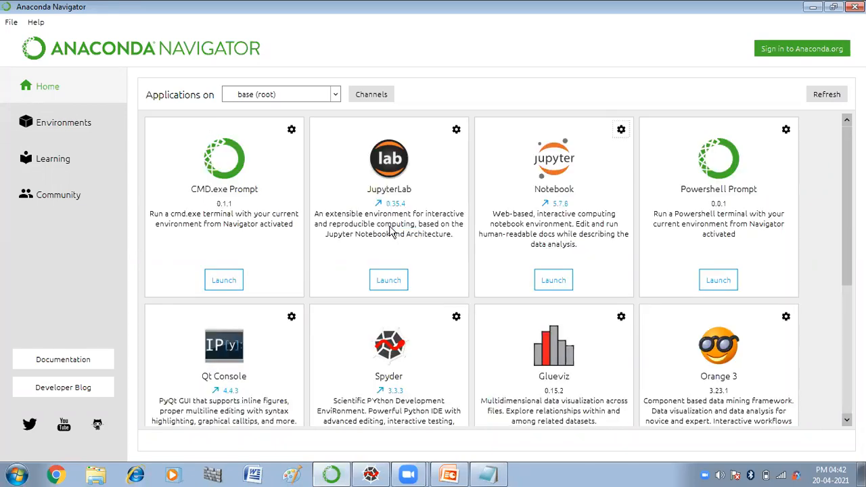
pyautogui.scroll(-3)
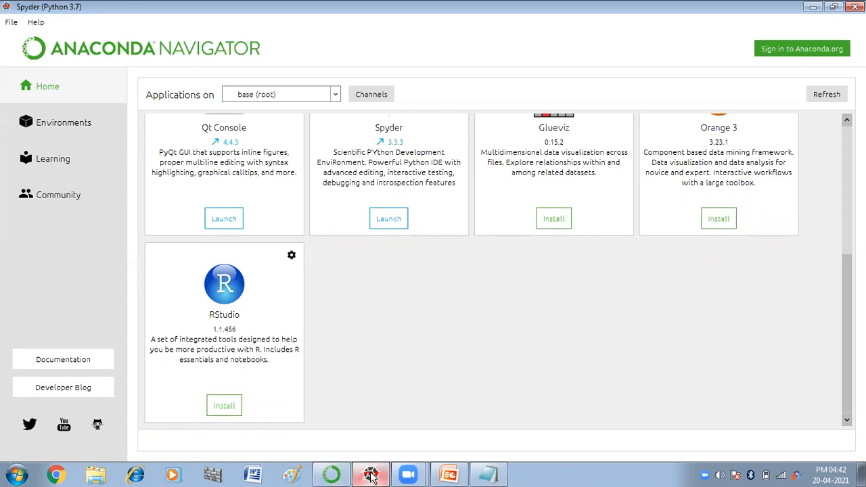
# Bring the Spyder window forward and focus the IPython console pane.
pyautogui.click(370, 474)
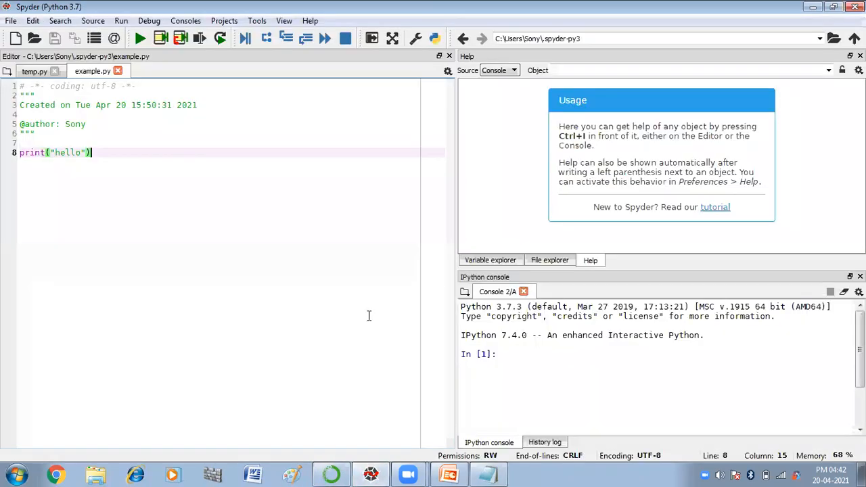
pyautogui.moveTo(212, 182)
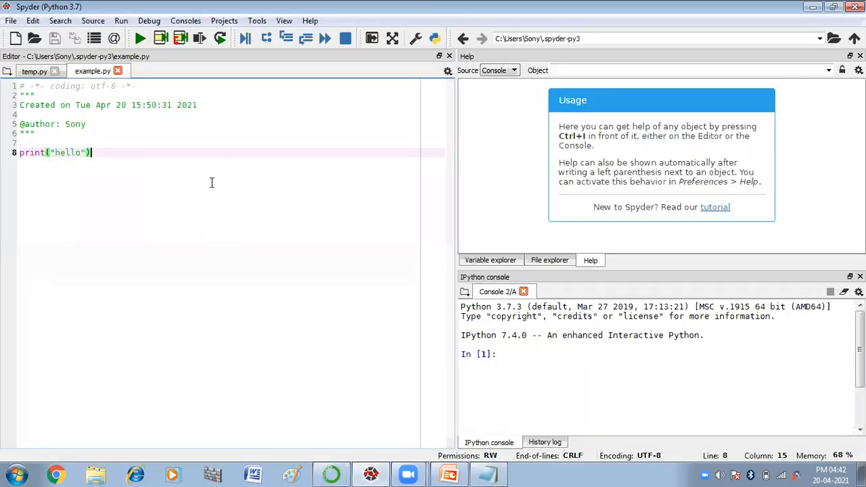
pyautogui.moveTo(385, 180)
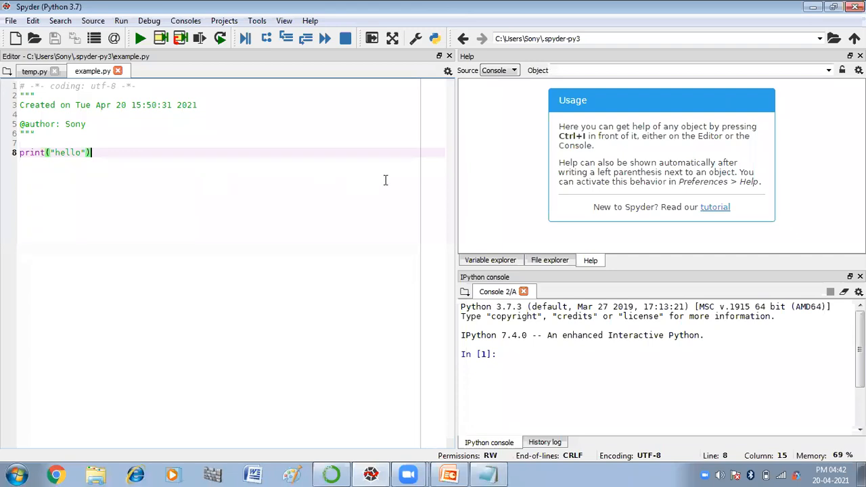
pyautogui.moveTo(394, 225)
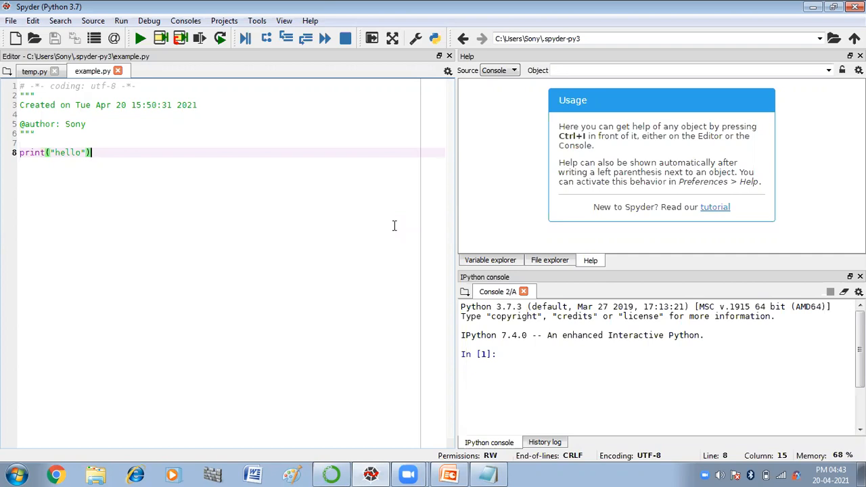
pyautogui.moveTo(512, 364)
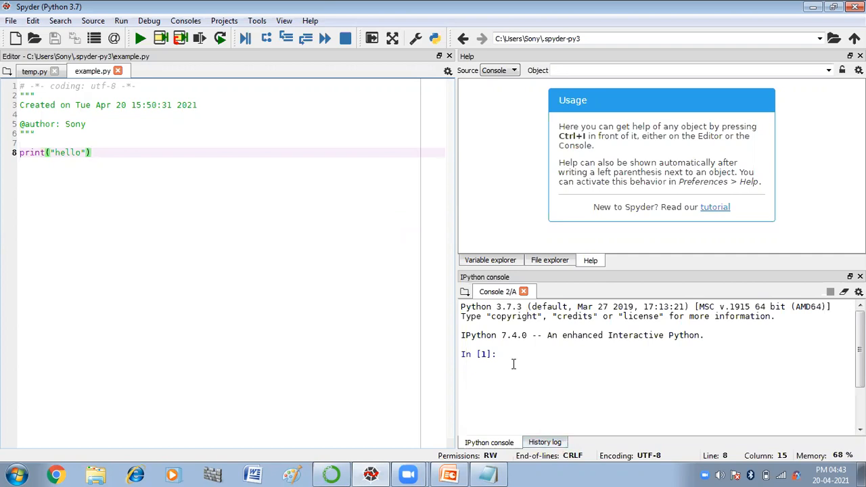
pyautogui.click(501, 354)
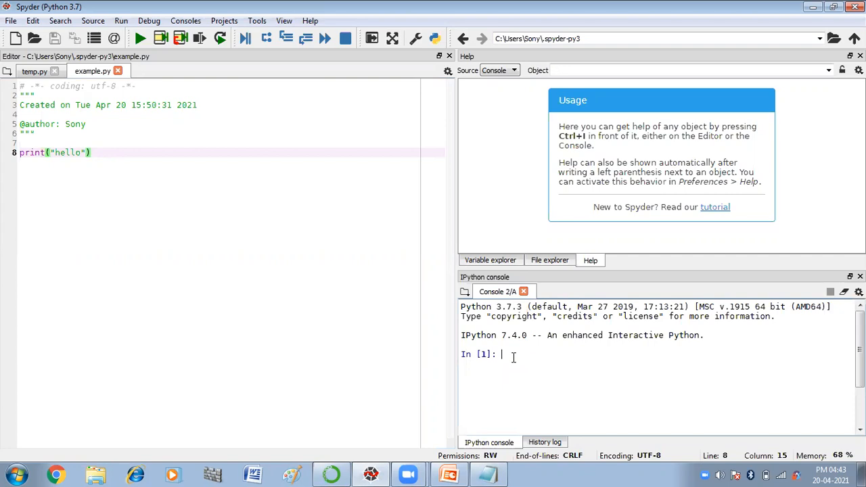
pyautogui.moveTo(489, 345)
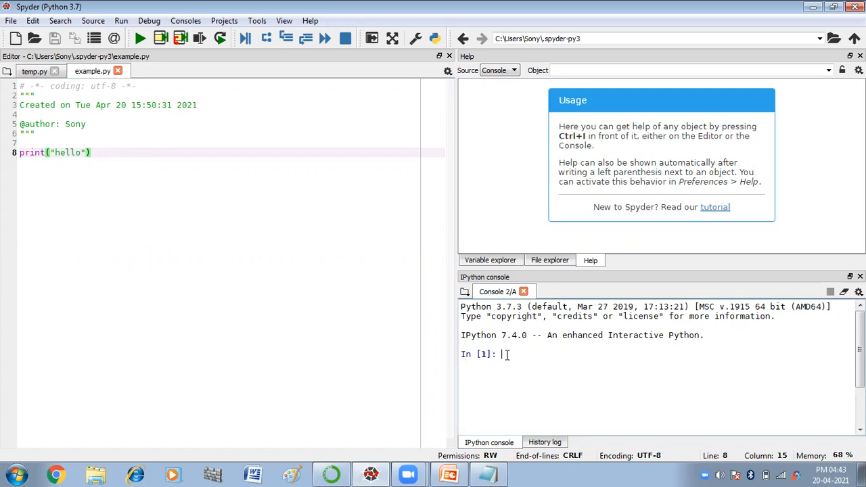
# Type print("welcome to python programming") in the console, fixing a stray capital P, then run example.py.
pyautogui.write('P')
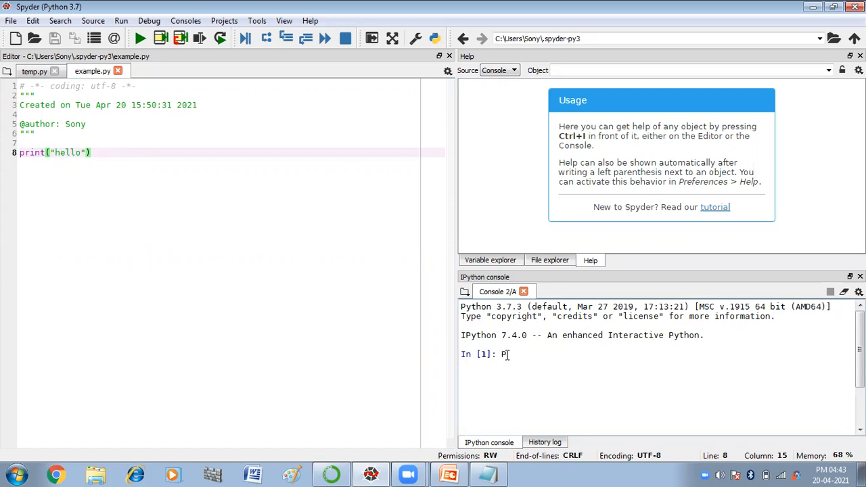
pyautogui.press('Backspace')
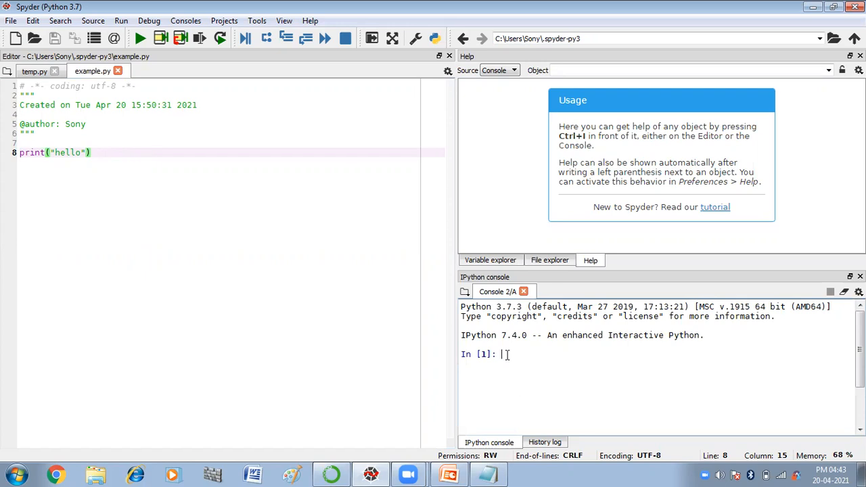
pyautogui.write('prin')
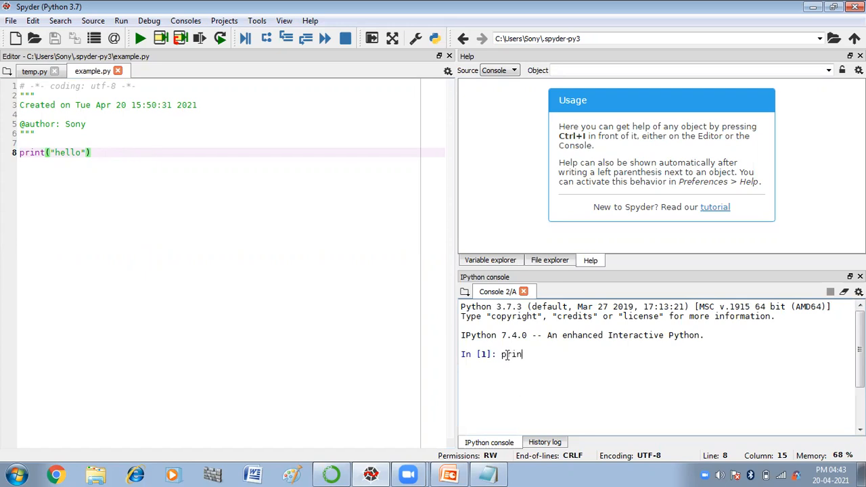
pyautogui.write('t')
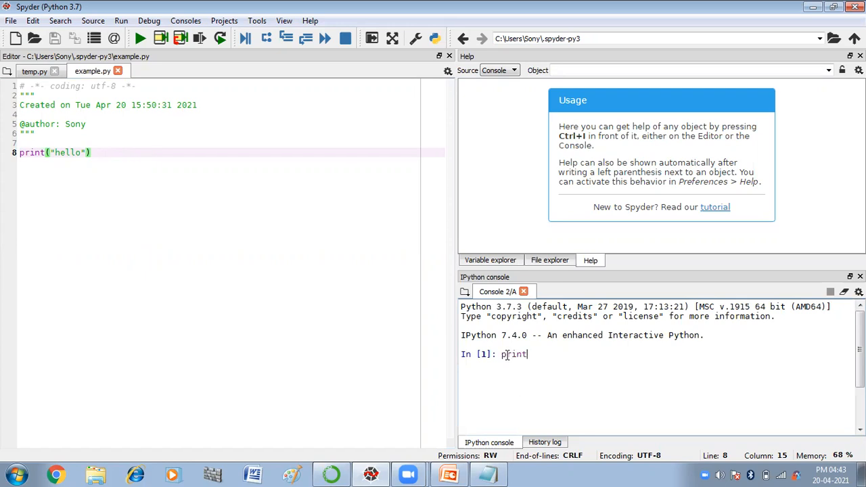
pyautogui.write('("w')
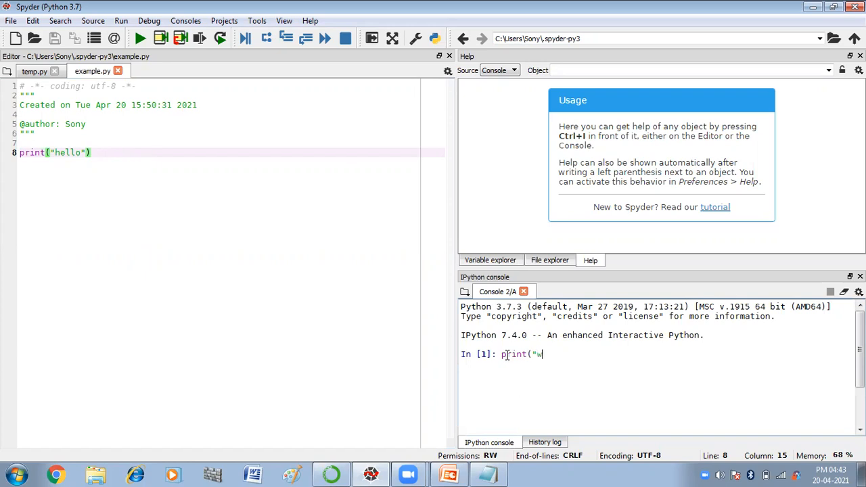
pyautogui.write('elcome to')
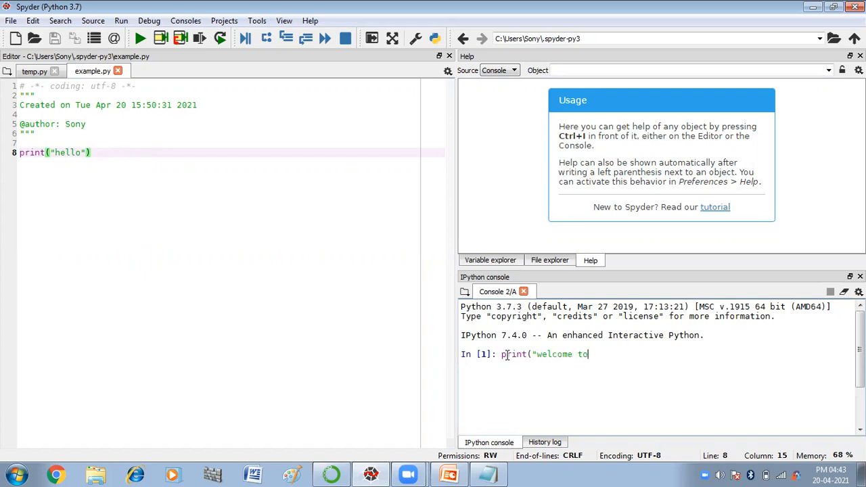
pyautogui.write('python pro')
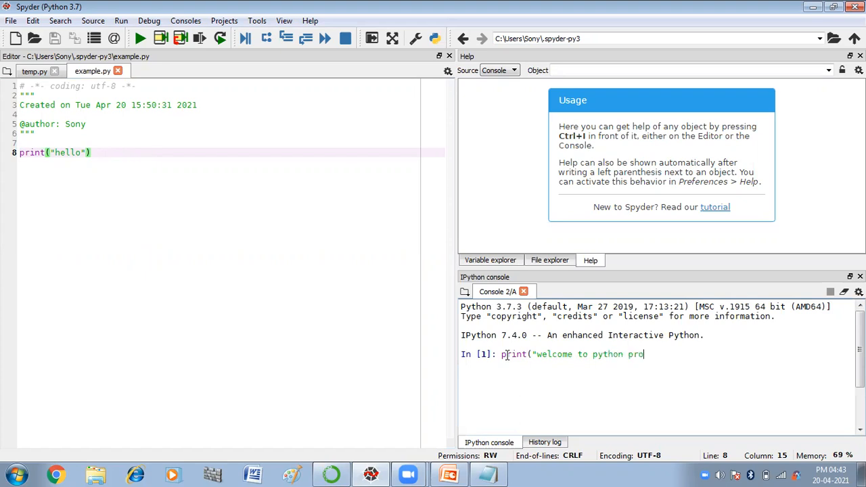
pyautogui.write('gramming')
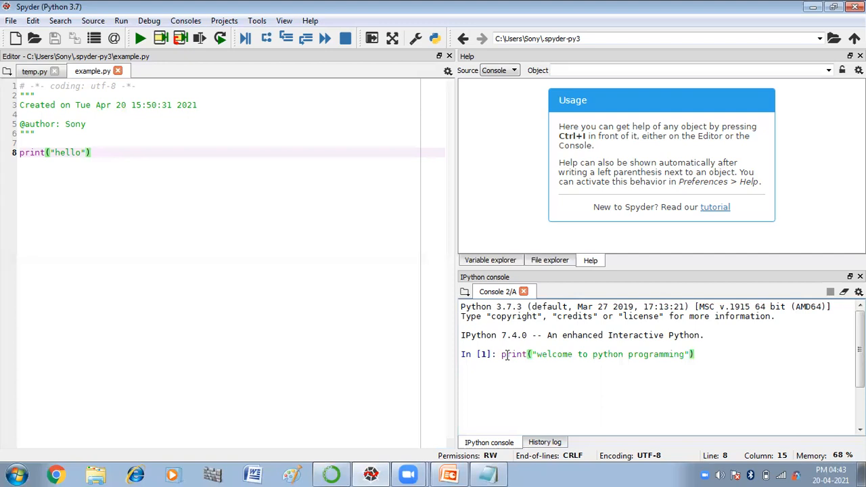
pyautogui.click(139, 38)
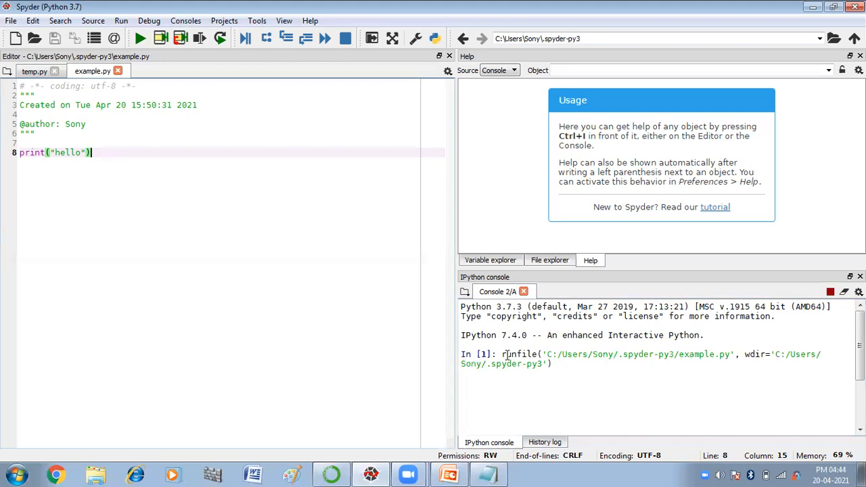
pyautogui.moveTo(522, 370)
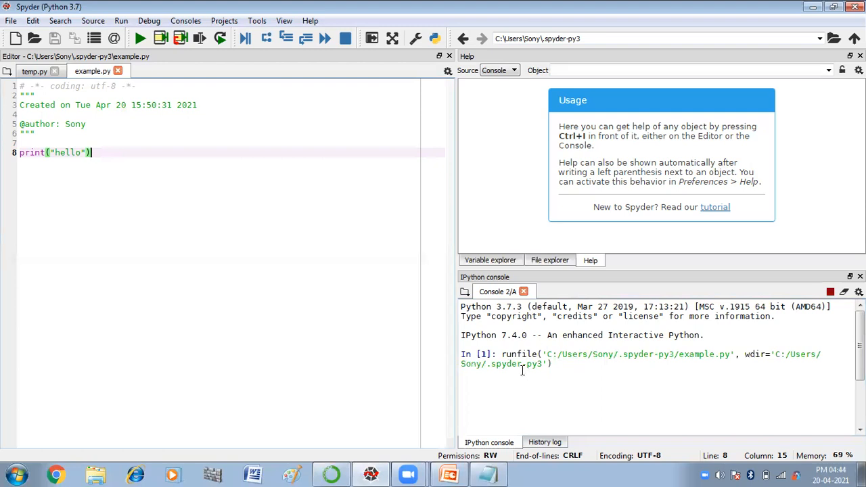
pyautogui.click(139, 38)
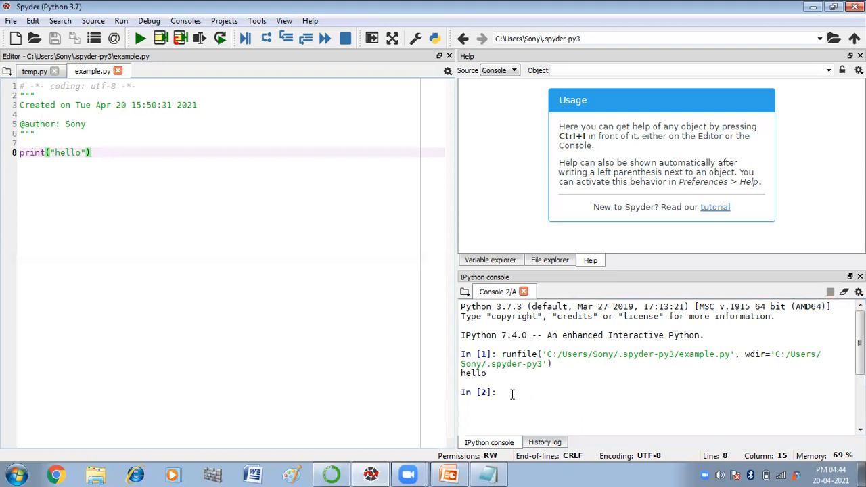
pyautogui.moveTo(10, 168)
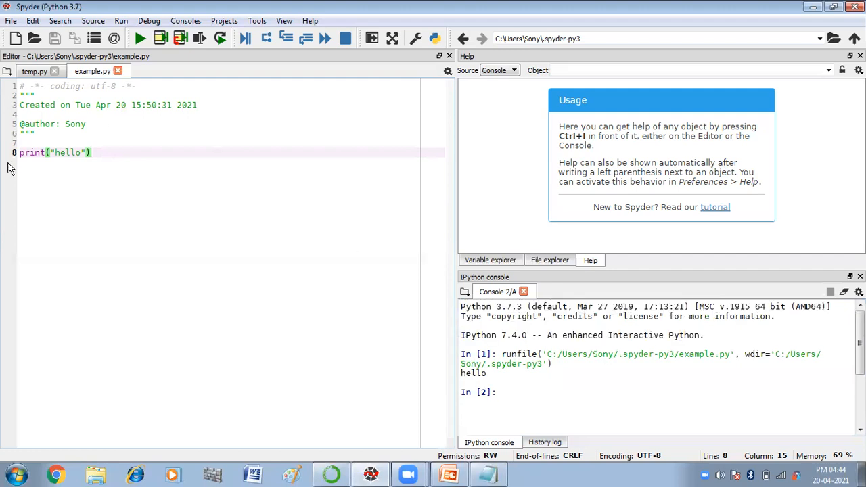
pyautogui.moveTo(80, 152)
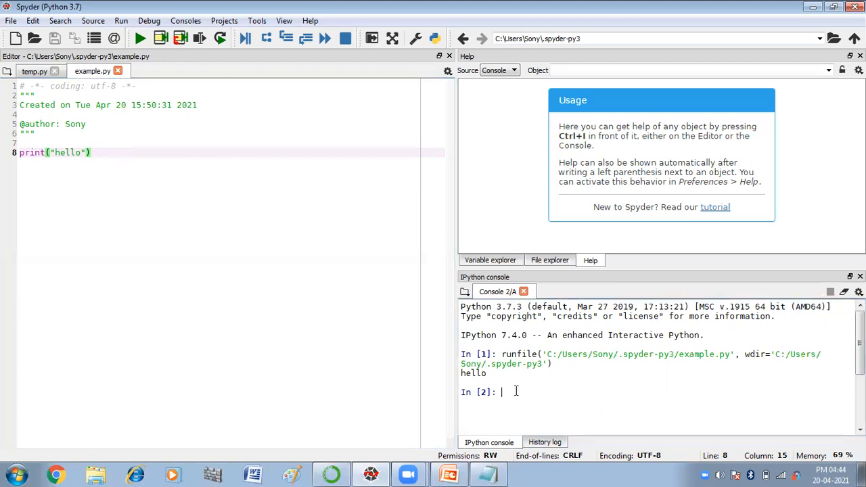
# Run print("welcome to python programming") in the IPython console to display the message.
pyautogui.write('pri')
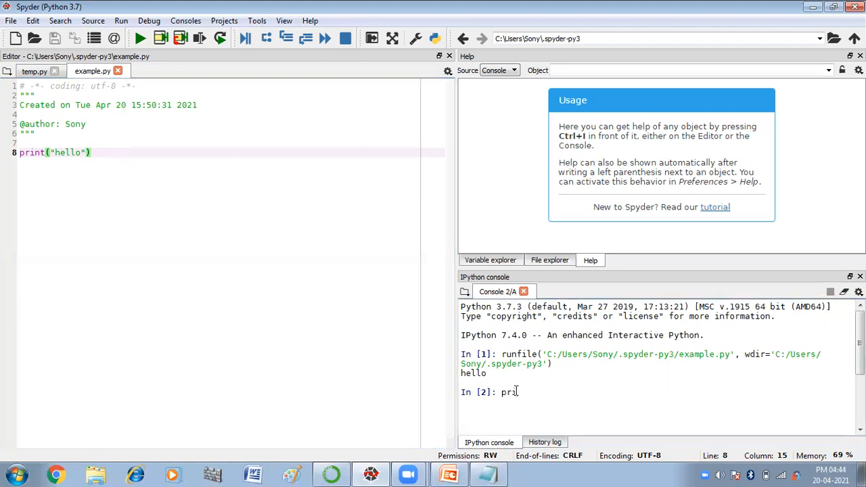
pyautogui.write('int(')
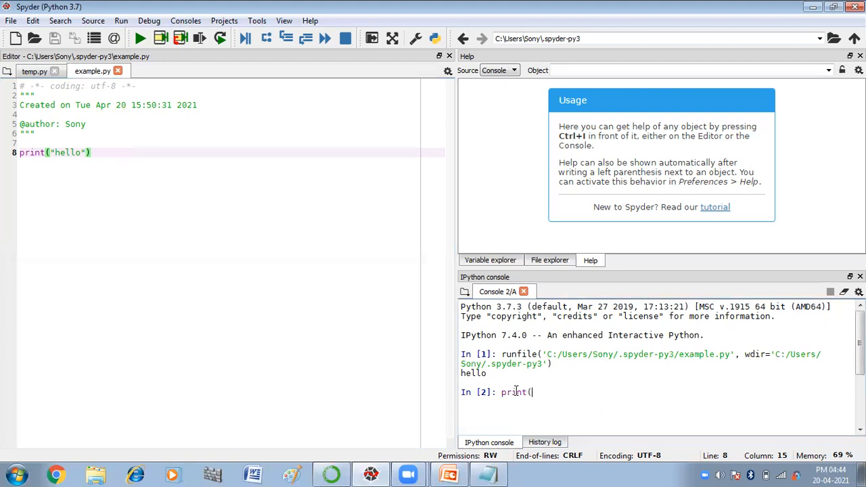
pyautogui.write('"')
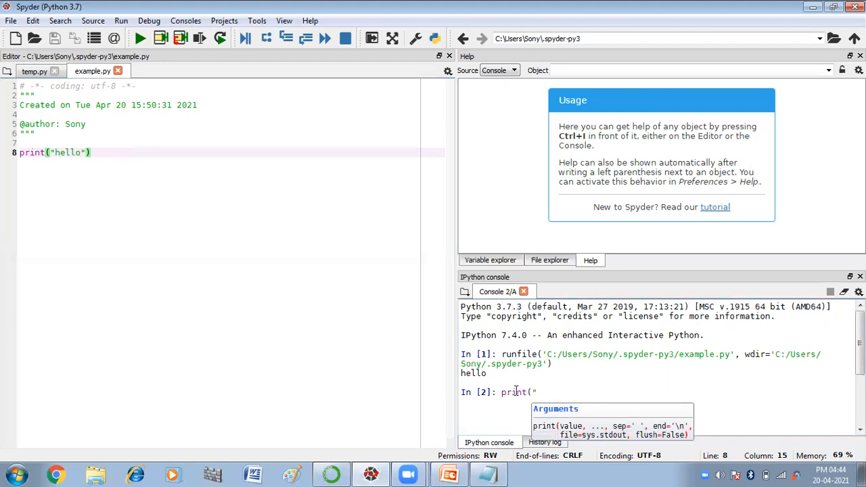
pyautogui.write('welcome to')
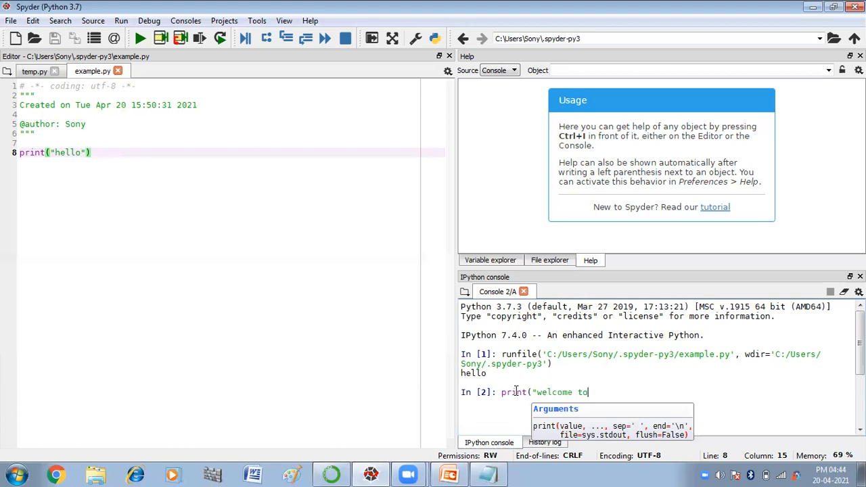
pyautogui.write('python prog')
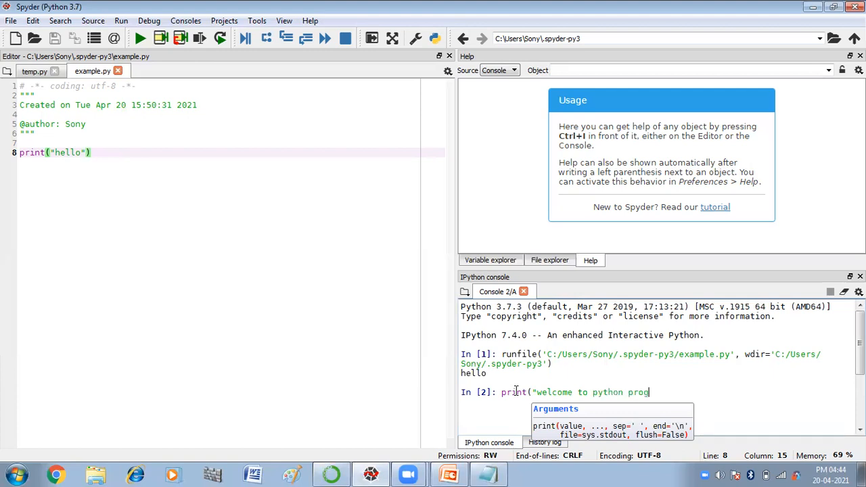
pyautogui.write('ramming')
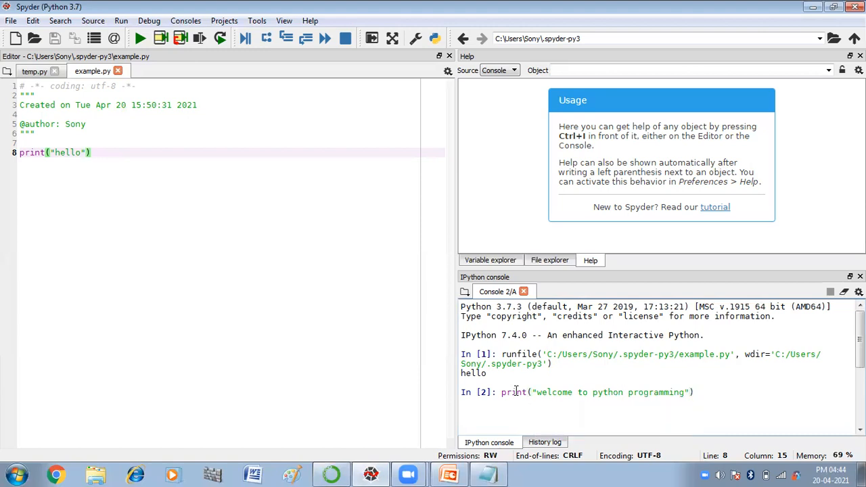
pyautogui.press('enter')
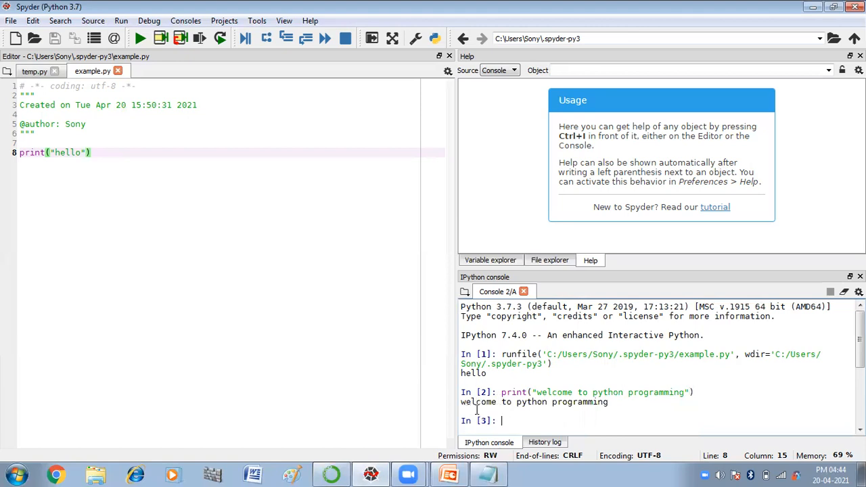
pyautogui.doubleClick(534, 401)
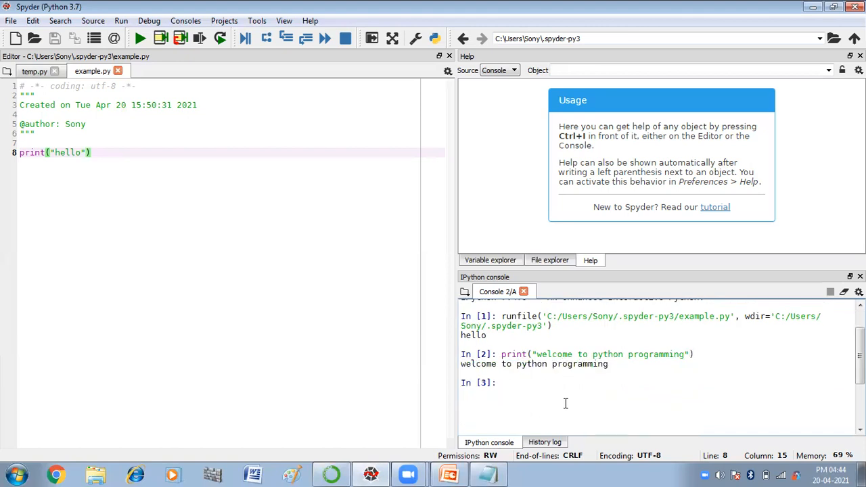
# Evaluate 2+3 at the In [3] console prompt, returning 5.
pyautogui.write('2')
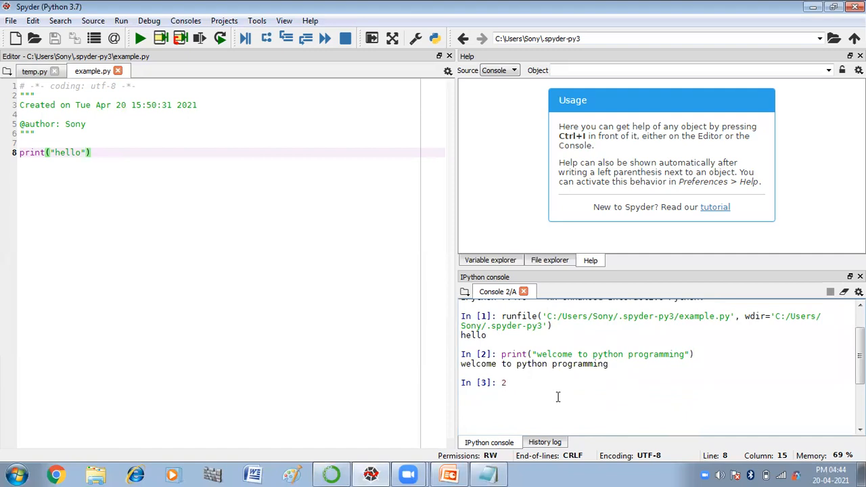
pyautogui.write('+3')
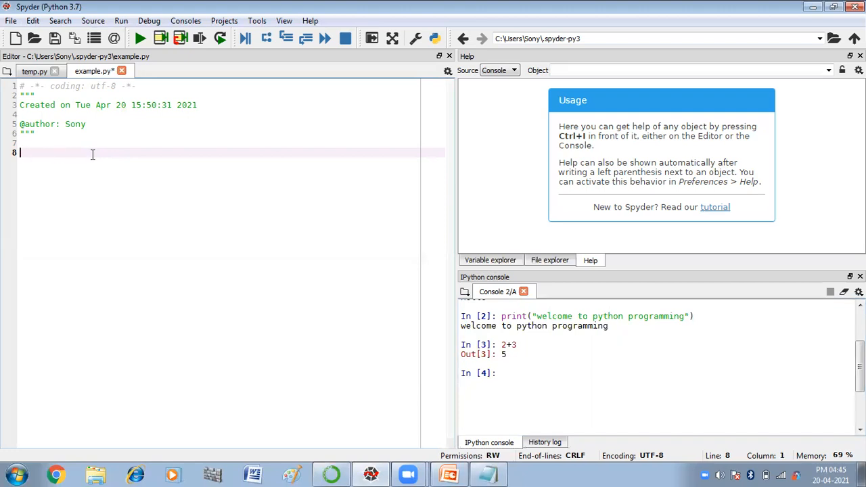
# Write the first input line num1=int(input("enter no1")) in example.py.
pyautogui.write('n')
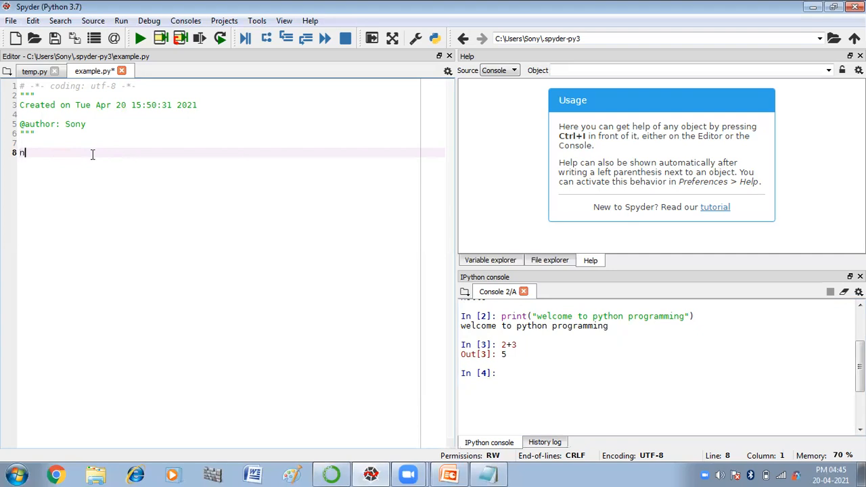
pyautogui.write('um1')
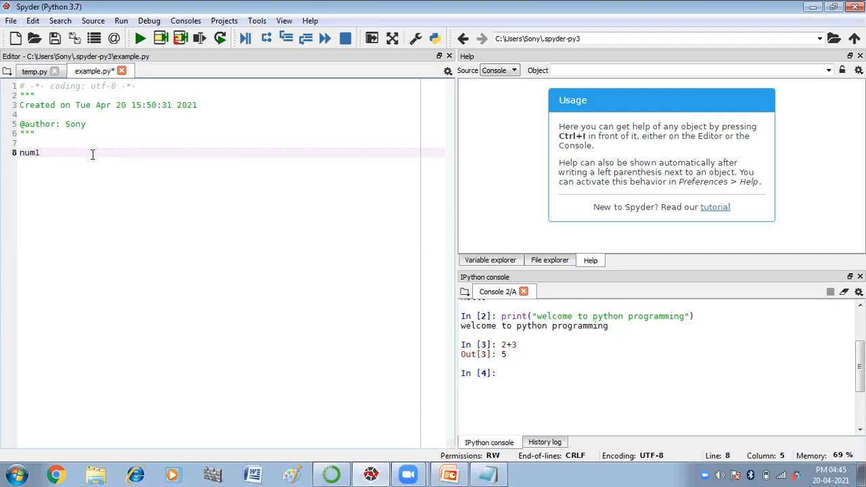
pyautogui.write('=')
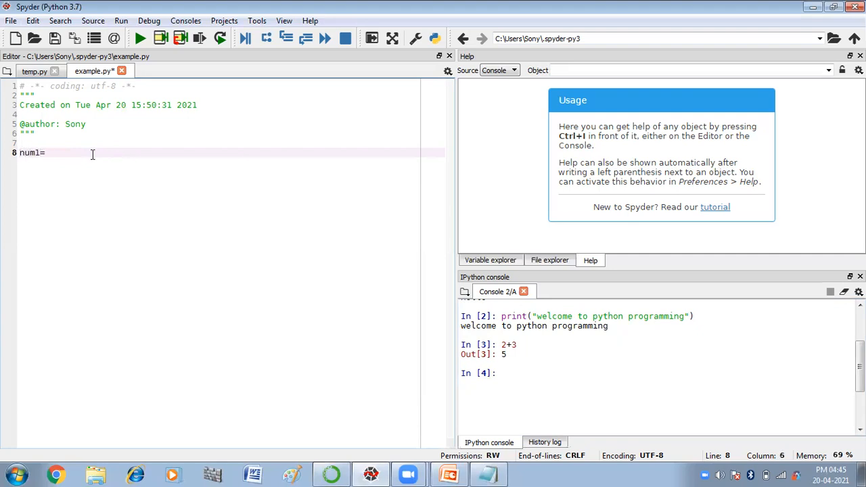
pyautogui.write('in')
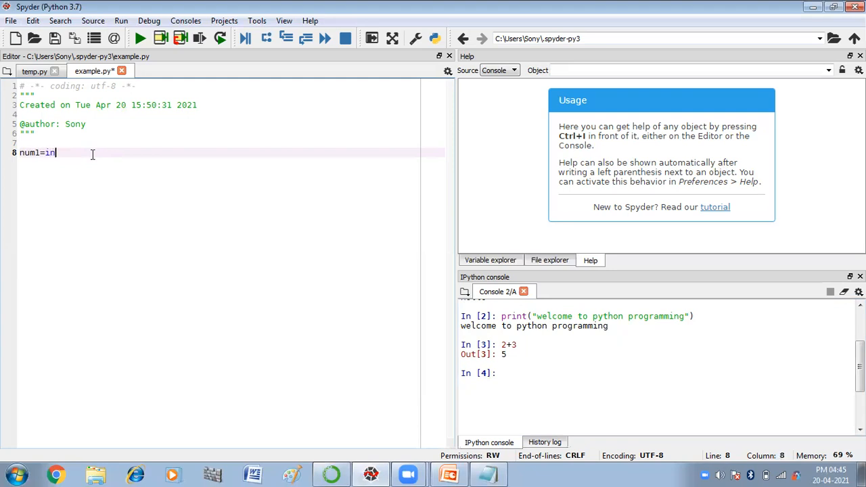
pyautogui.write('t')
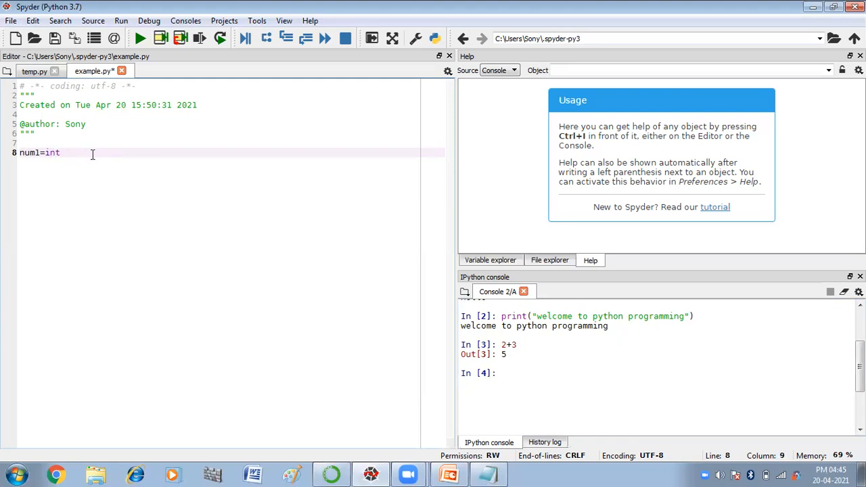
pyautogui.write('(input')
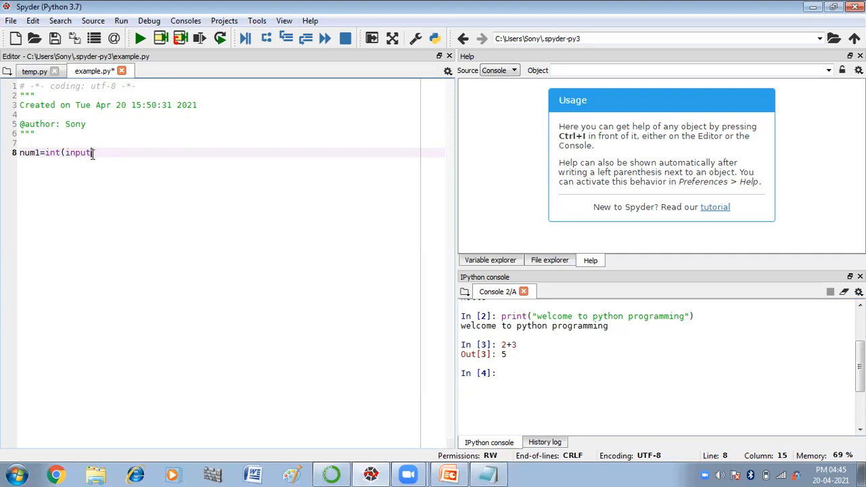
pyautogui.write(')')
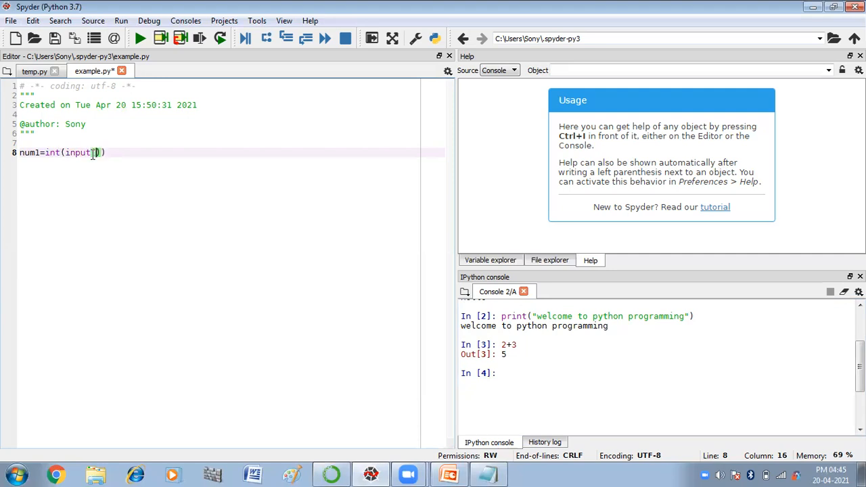
pyautogui.write('enter"')
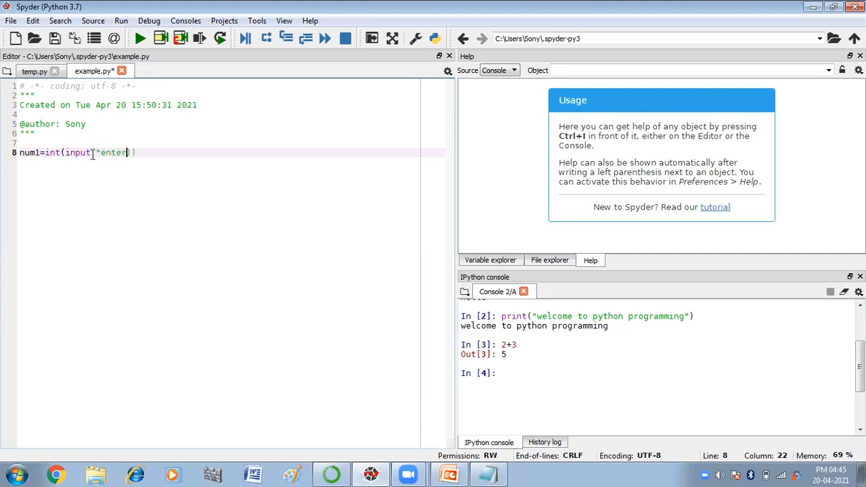
pyautogui.write('no1')
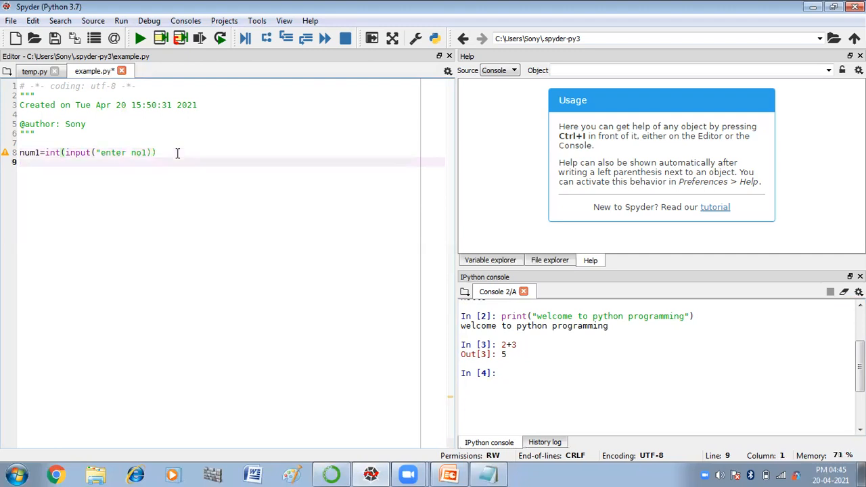
pyautogui.write('num')
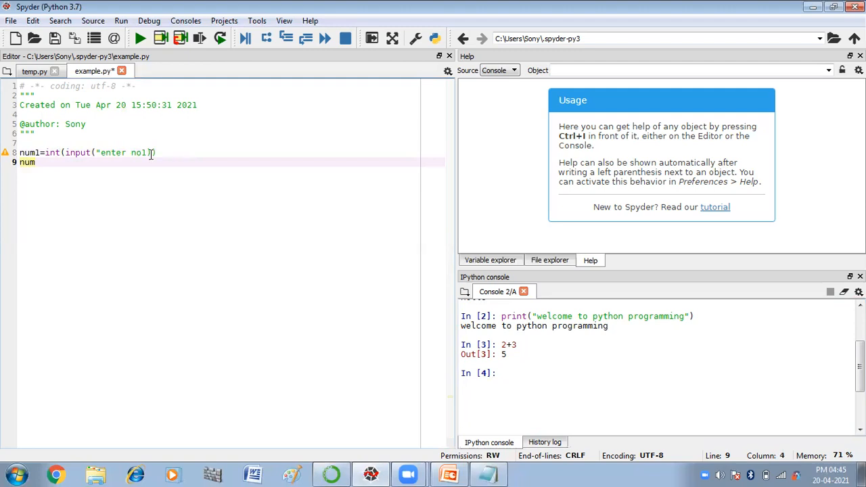
pyautogui.write(')')
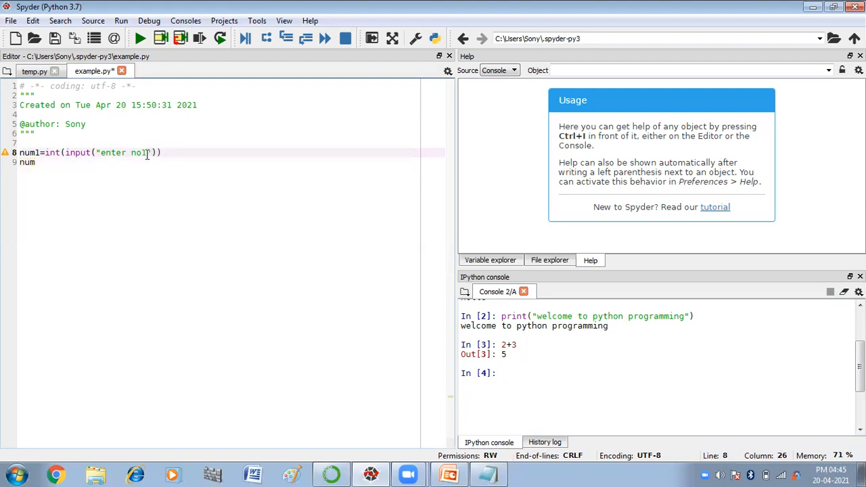
# Complete the second line as num2=int(input("enter no2")).
pyautogui.click(38, 162)
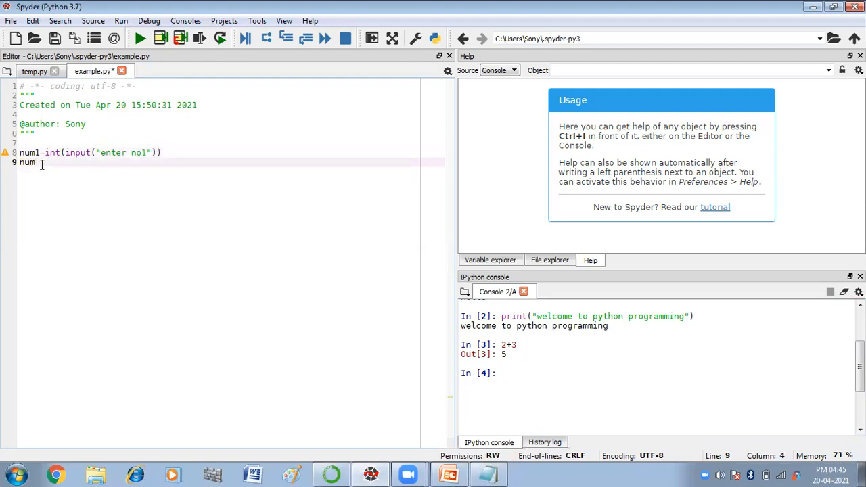
pyautogui.doubleClick(27, 162)
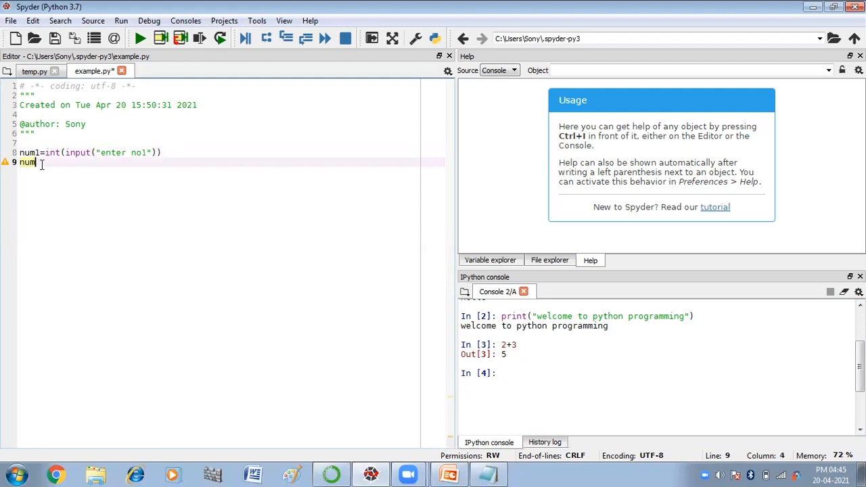
pyautogui.write('2=')
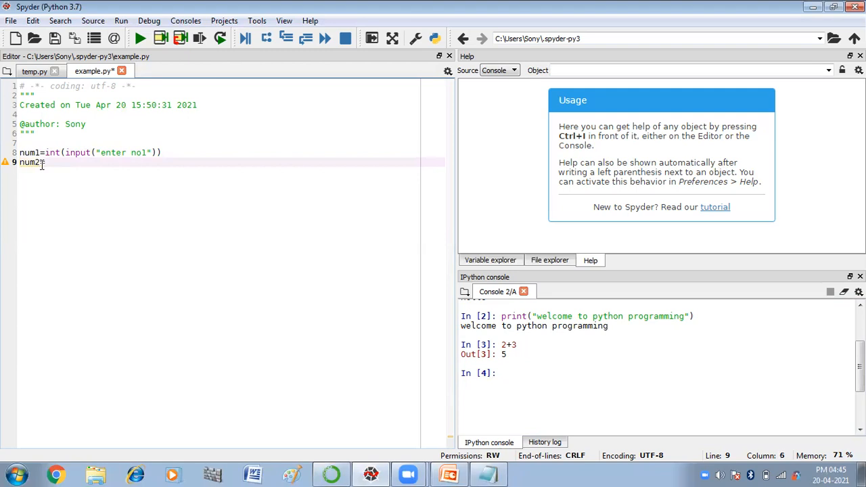
pyautogui.write('int')
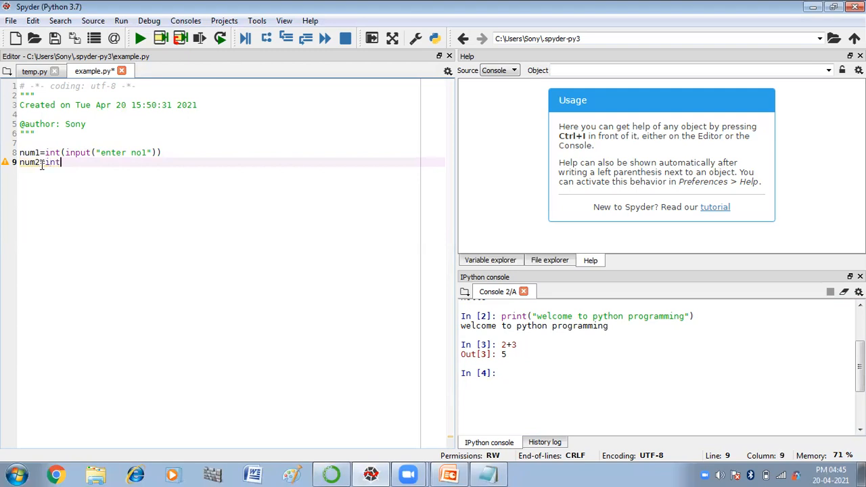
pyautogui.write('(input)')
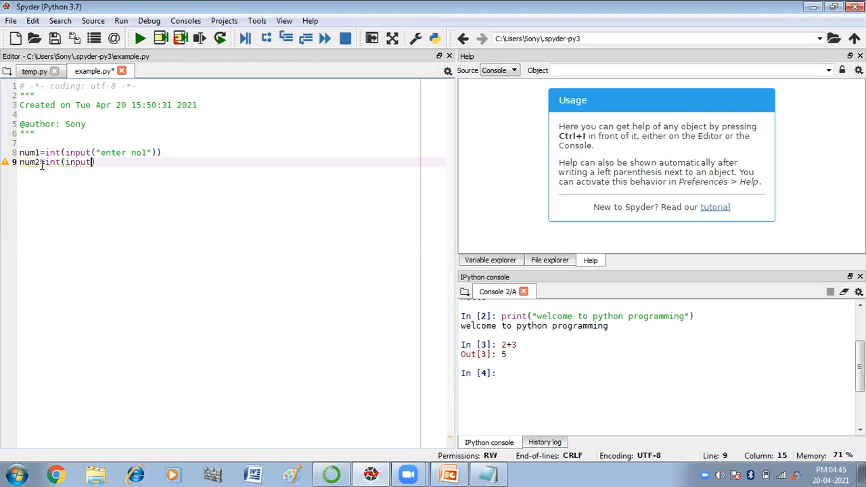
pyautogui.write('("enter no2')
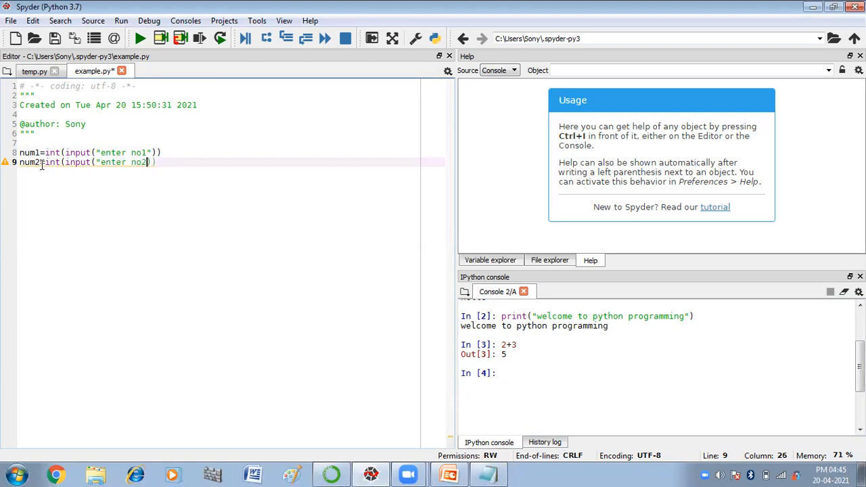
pyautogui.write(')')
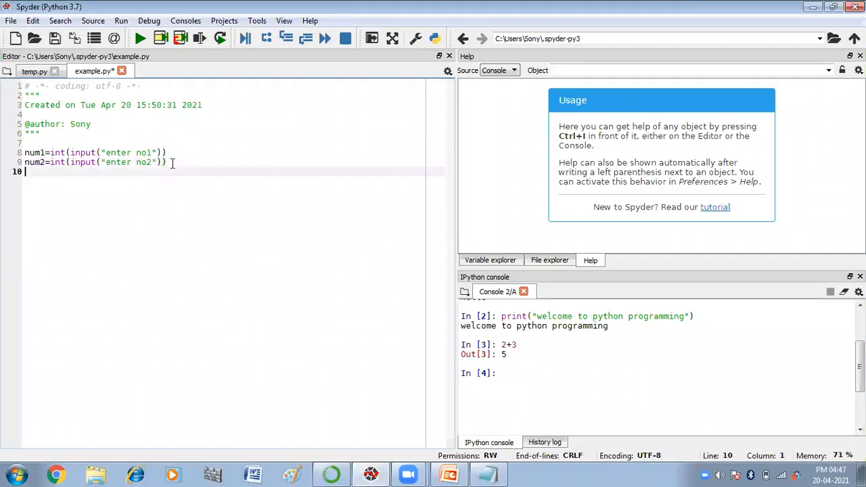
# Add the line sum=num1+num2 to example.py.
pyautogui.write('sum')
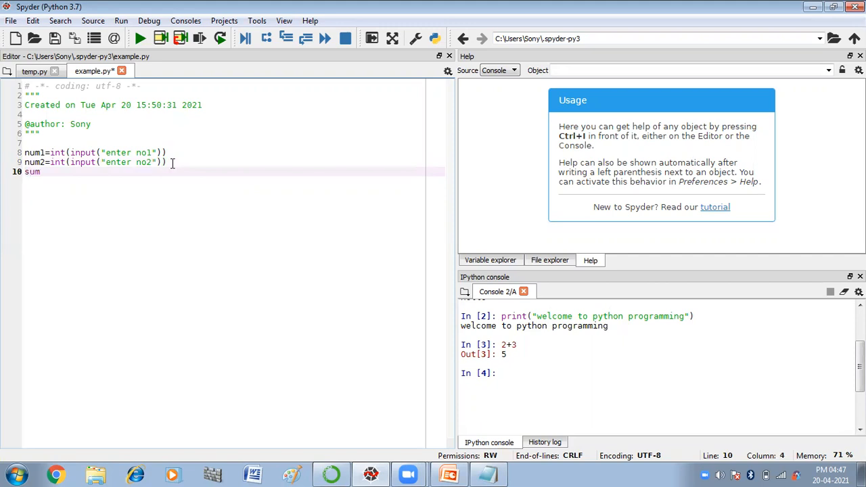
pyautogui.write('=num1')
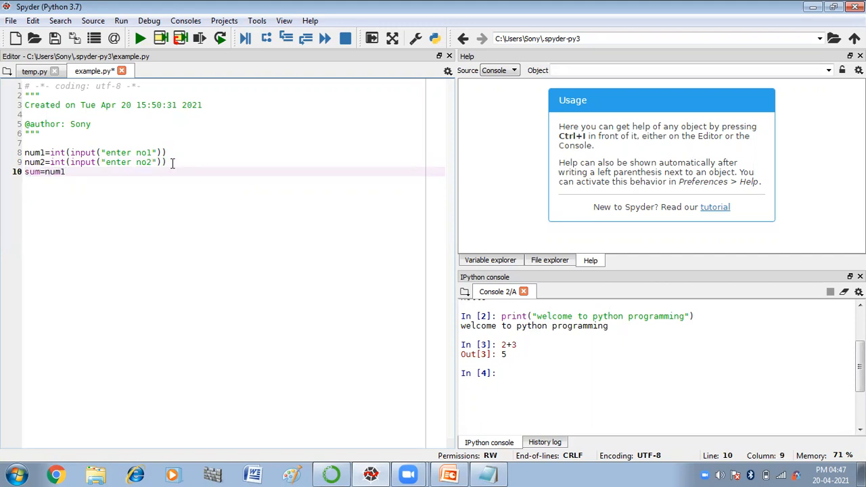
pyautogui.write('+num')
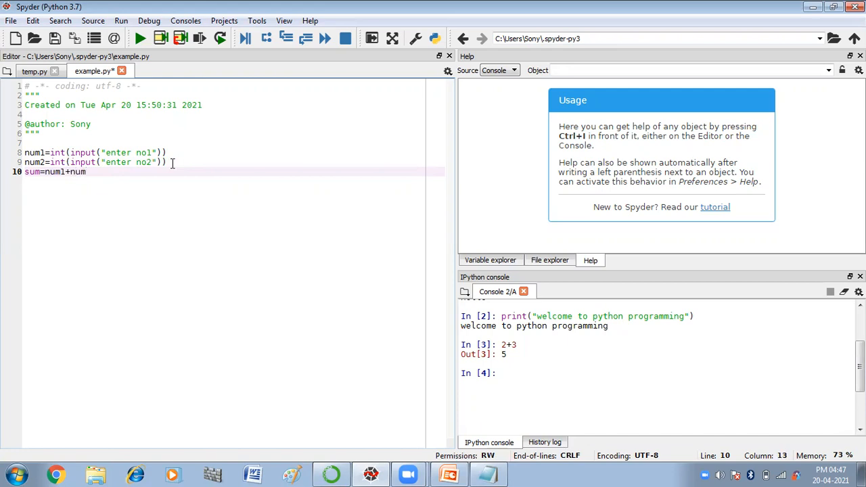
pyautogui.write('2')
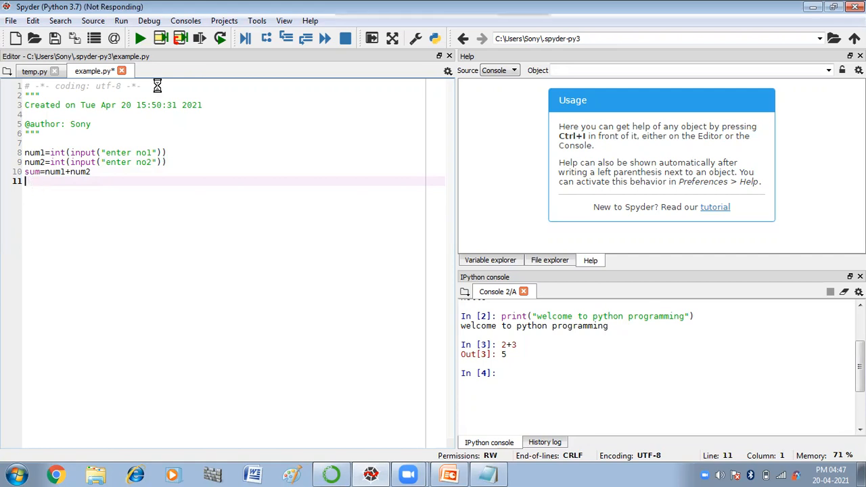
# Add print("sum is=",sum) on line 11 and run the script.
pyautogui.write('print')
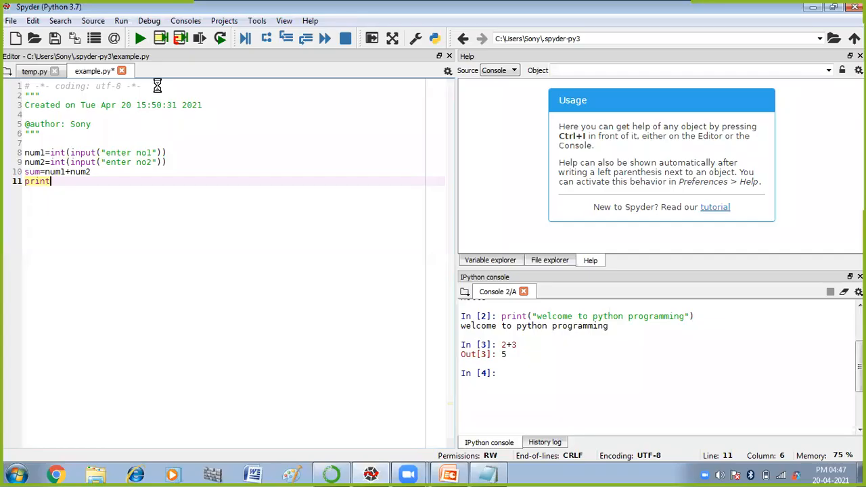
pyautogui.write('(')
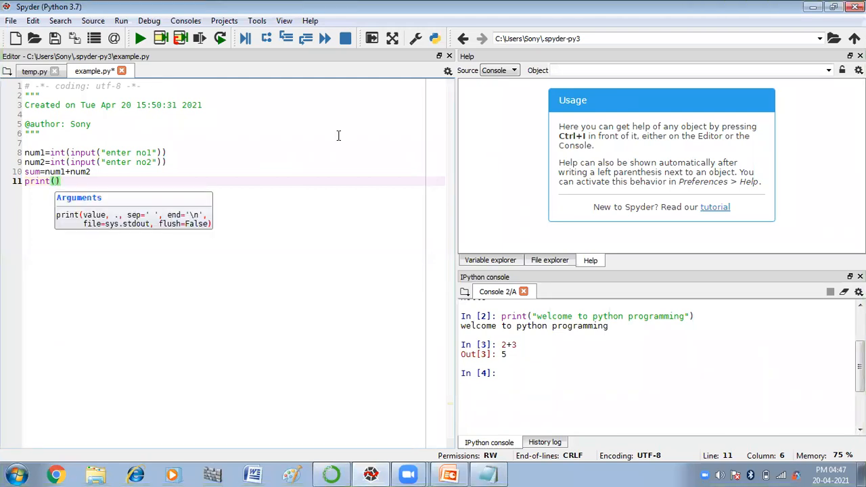
pyautogui.write('"s')
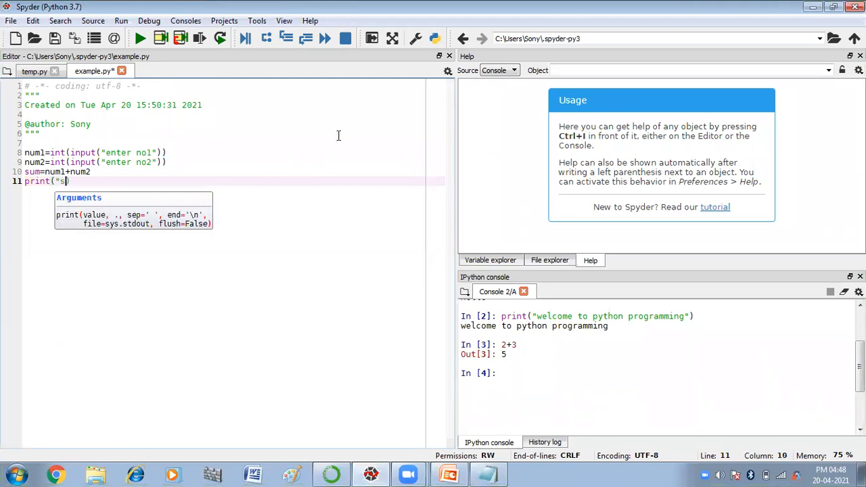
pyautogui.write('um is=')
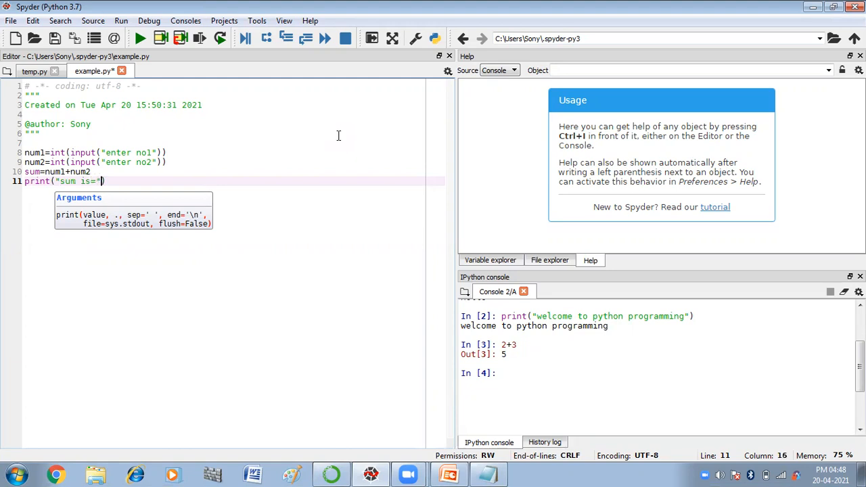
pyautogui.write(',')
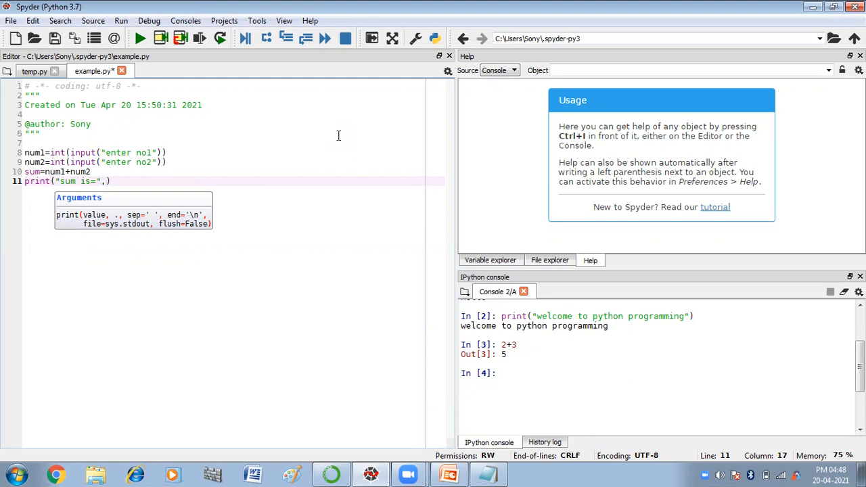
pyautogui.write('sum')
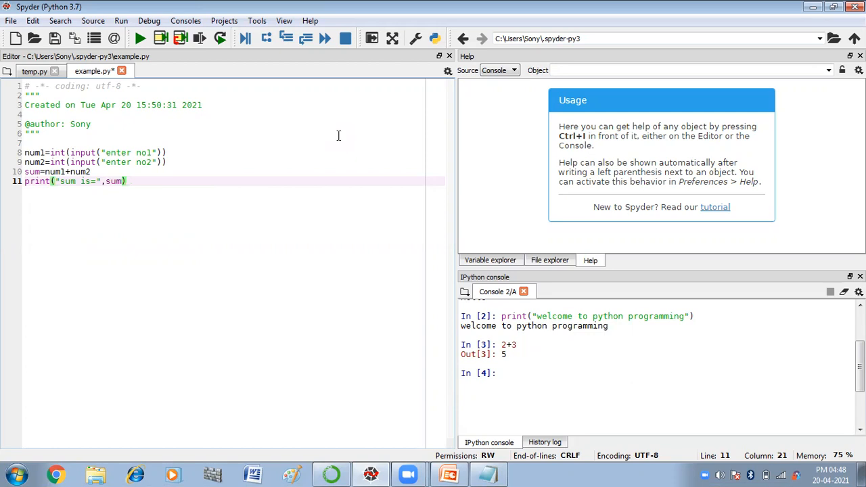
pyautogui.click(139, 38)
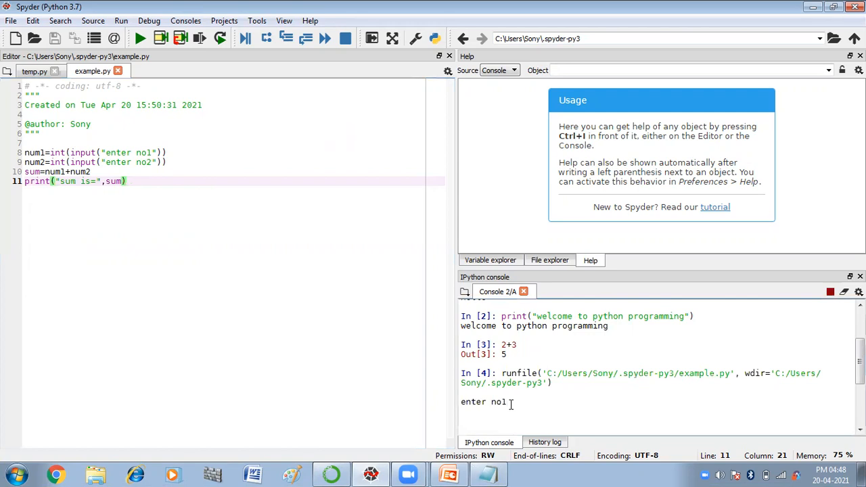
# Enter 25 at both the enter no1 and enter no2 prompts.
pyautogui.write('25')
pyautogui.write('2')
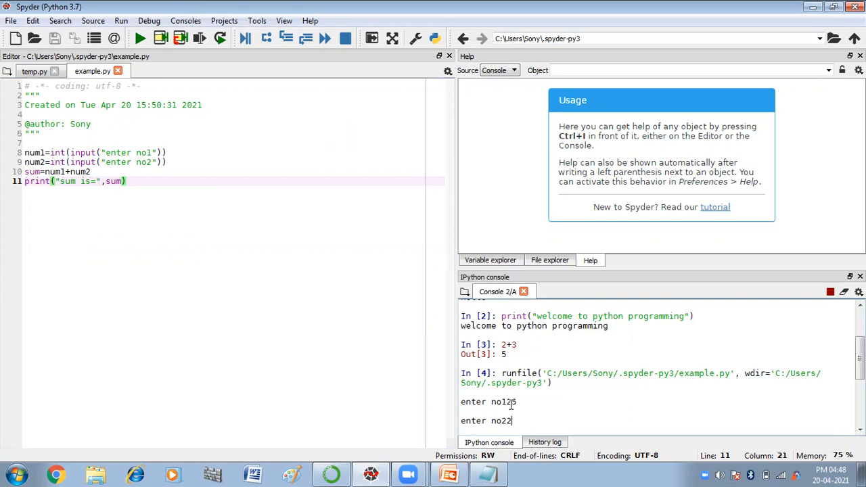
pyautogui.write('5')
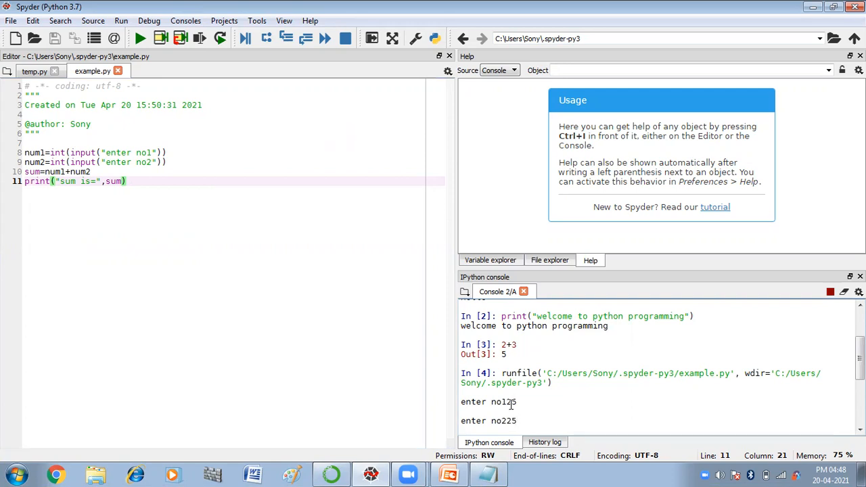